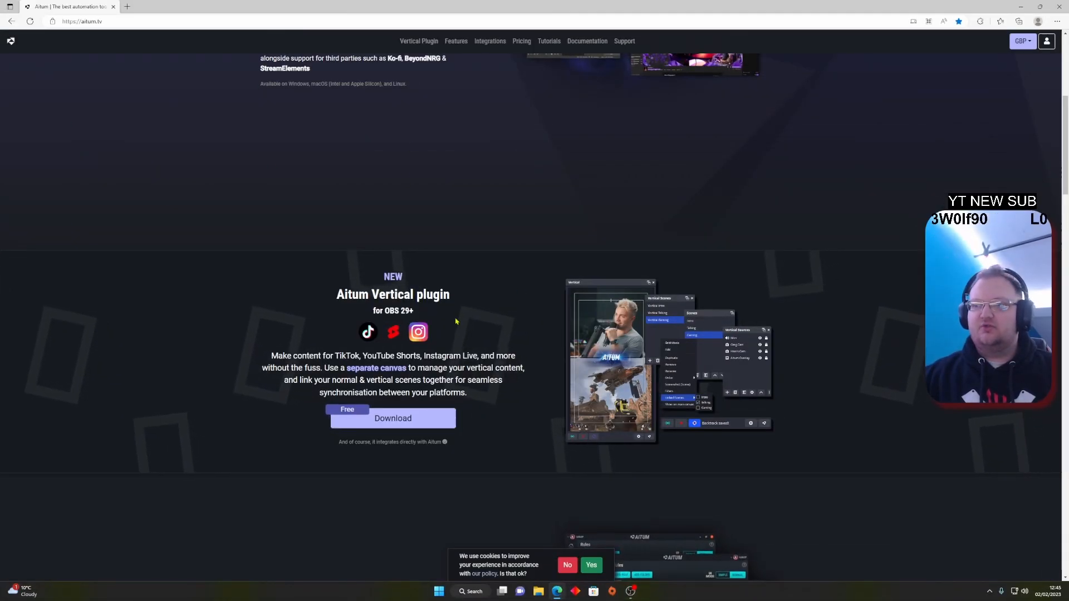
Scroll down and click several controls in the right-hand docks.
scroll("down", 3)
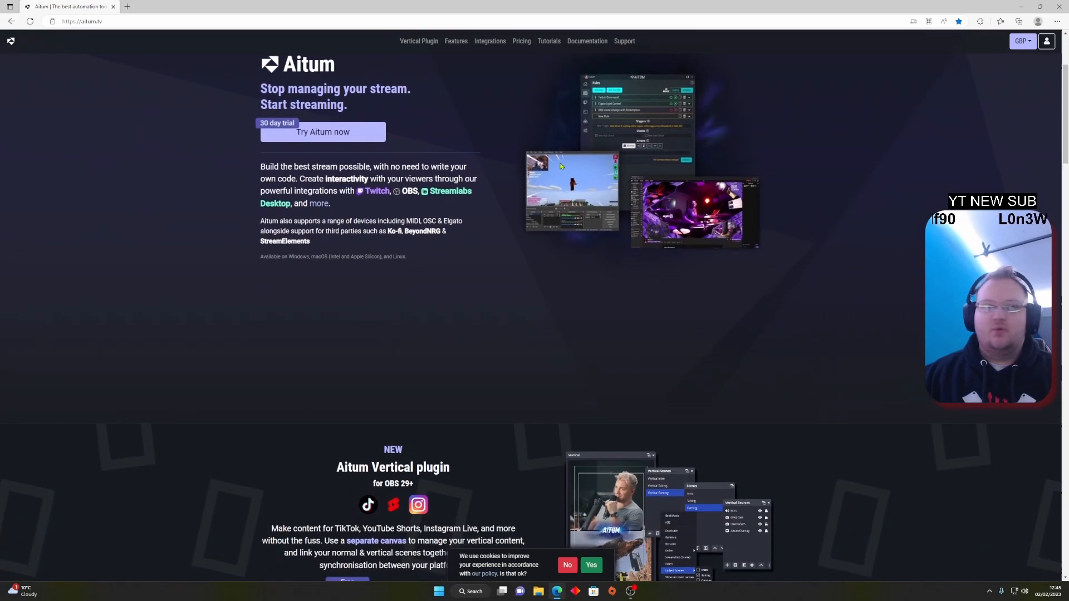
scroll("down", 3)
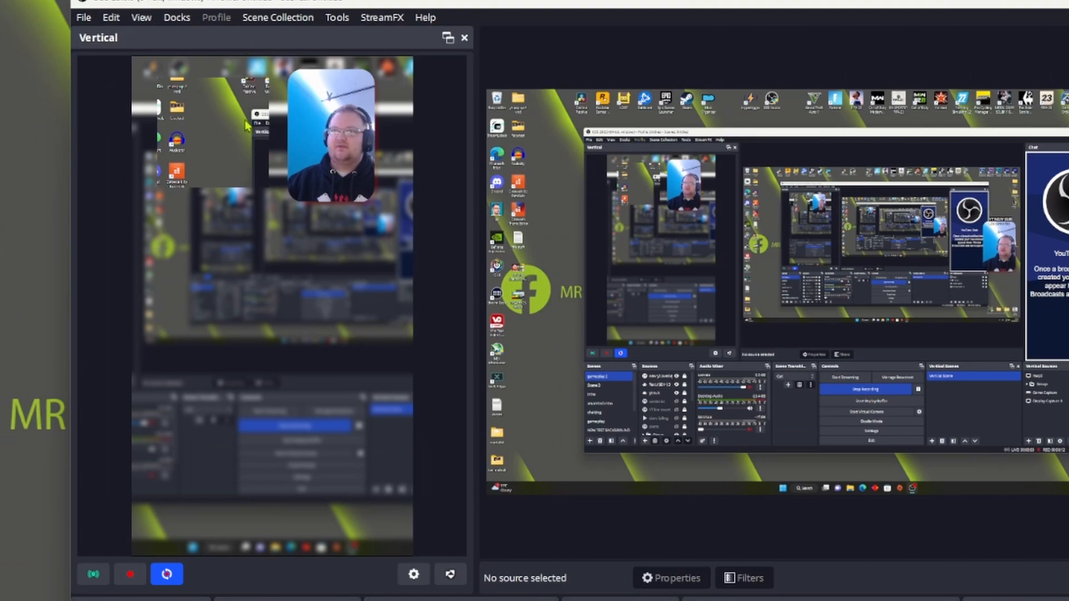
mouse_move(290, 214)
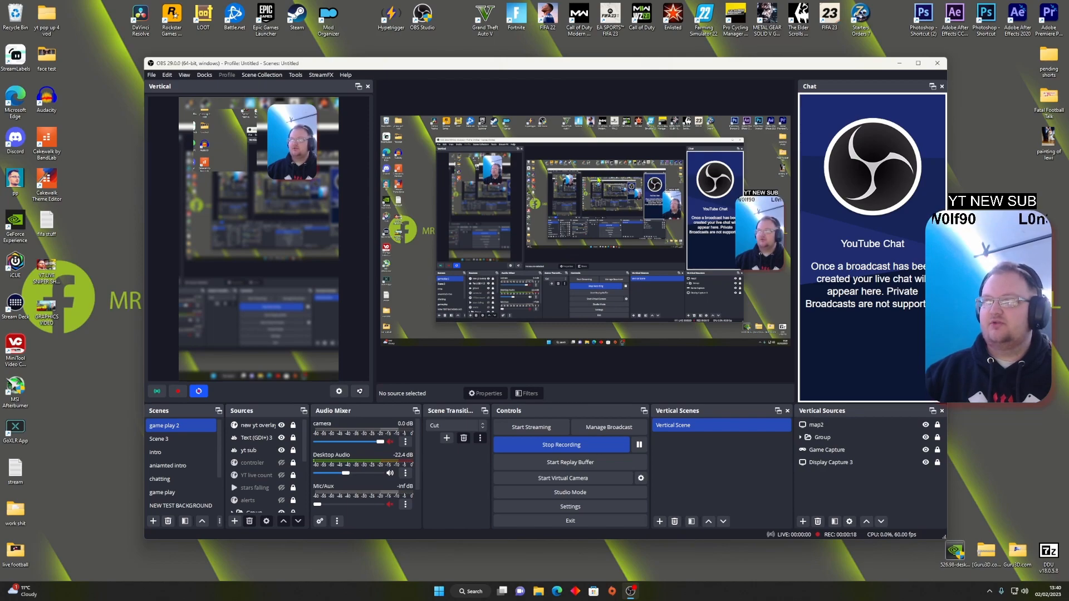
mouse_move(736, 440)
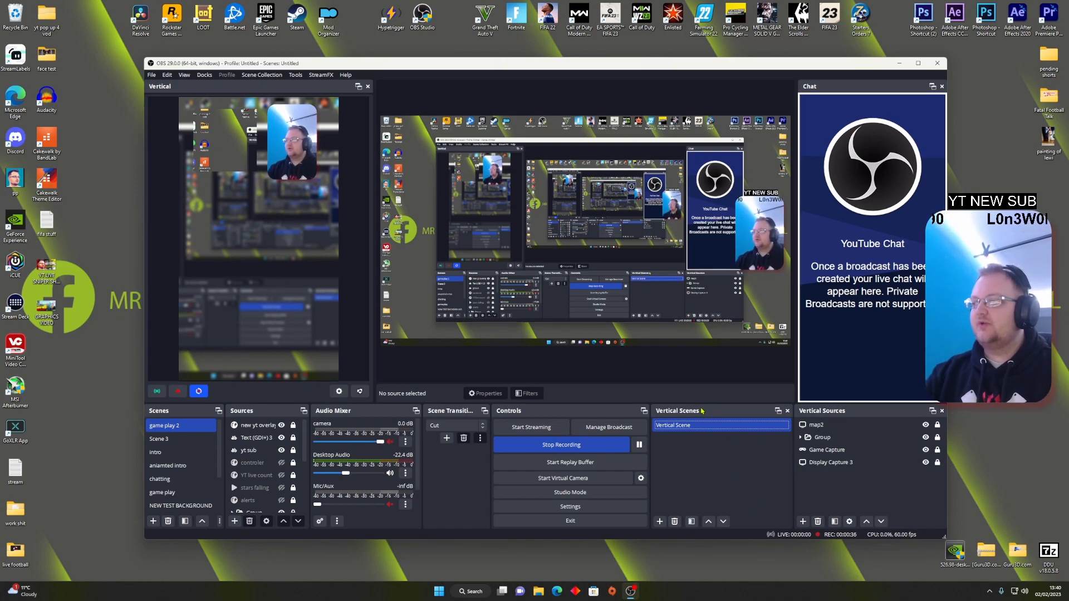
left_click(830, 462)
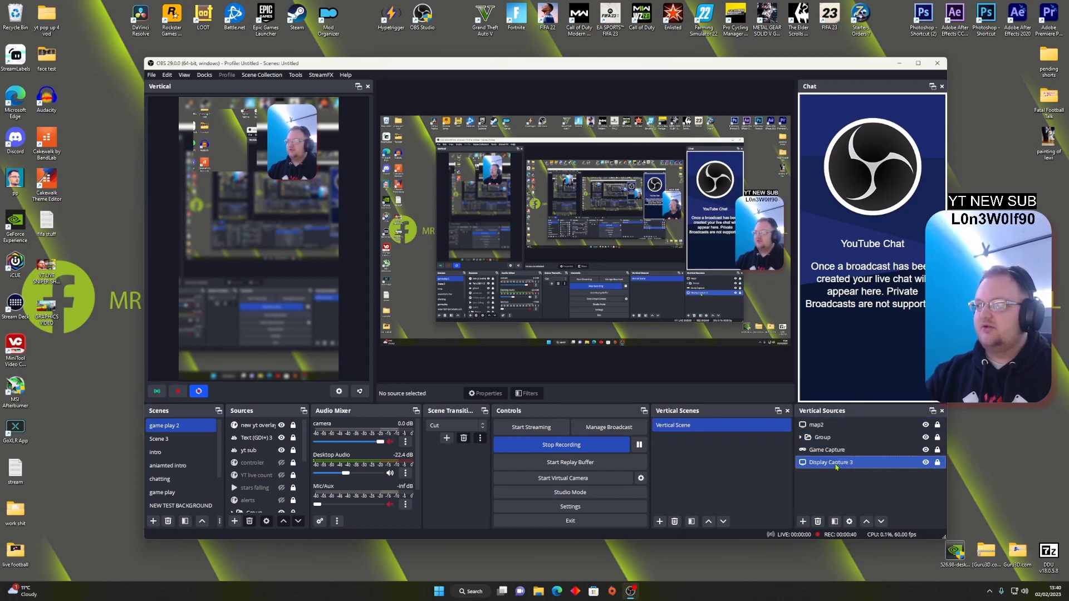
left_click(925, 462)
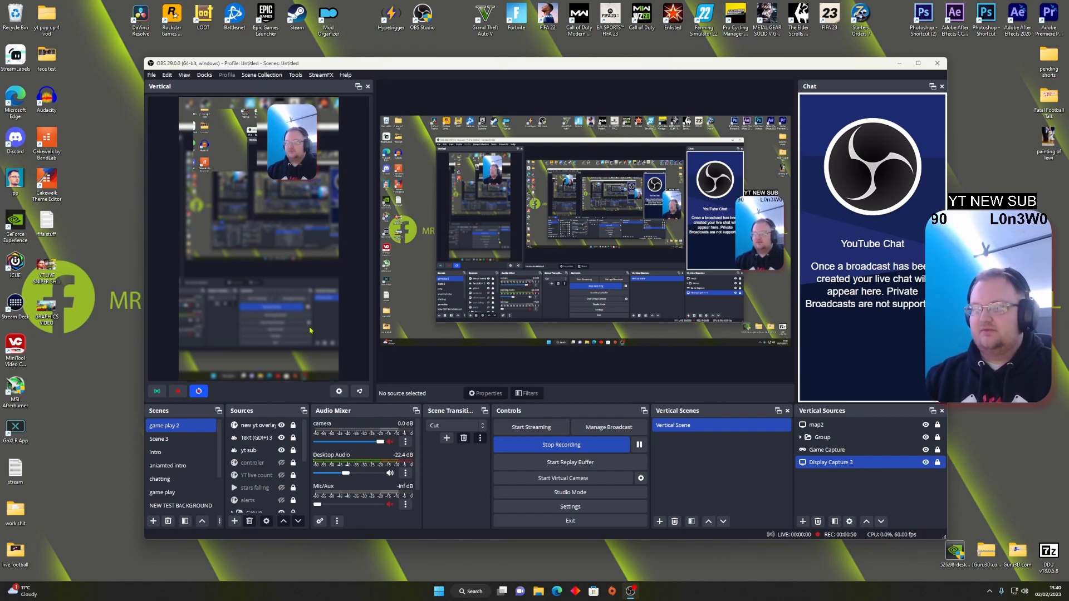
left_click(826, 449)
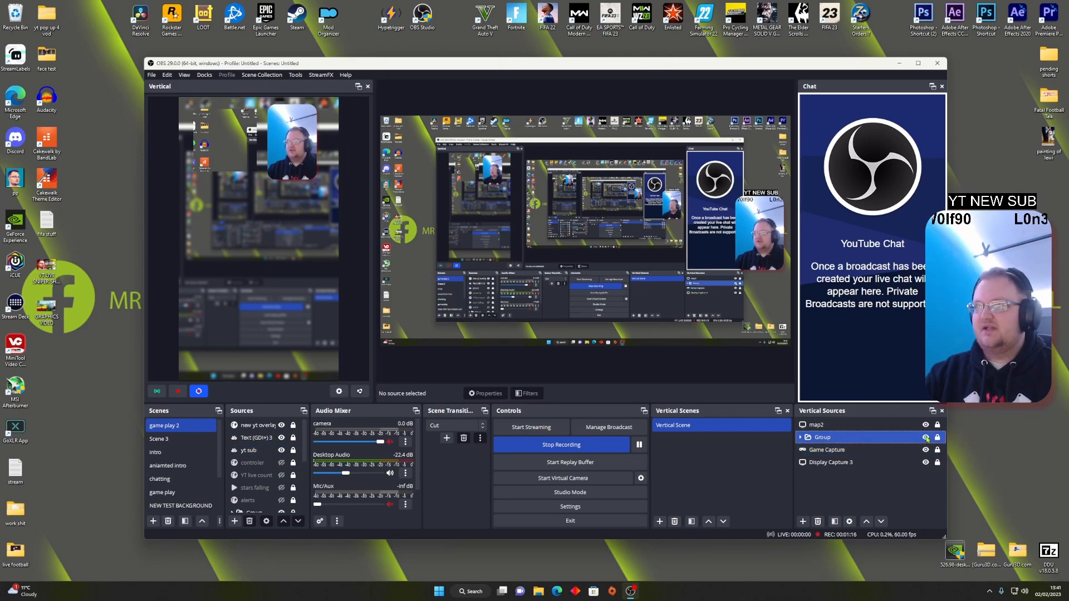
left_click(816, 425)
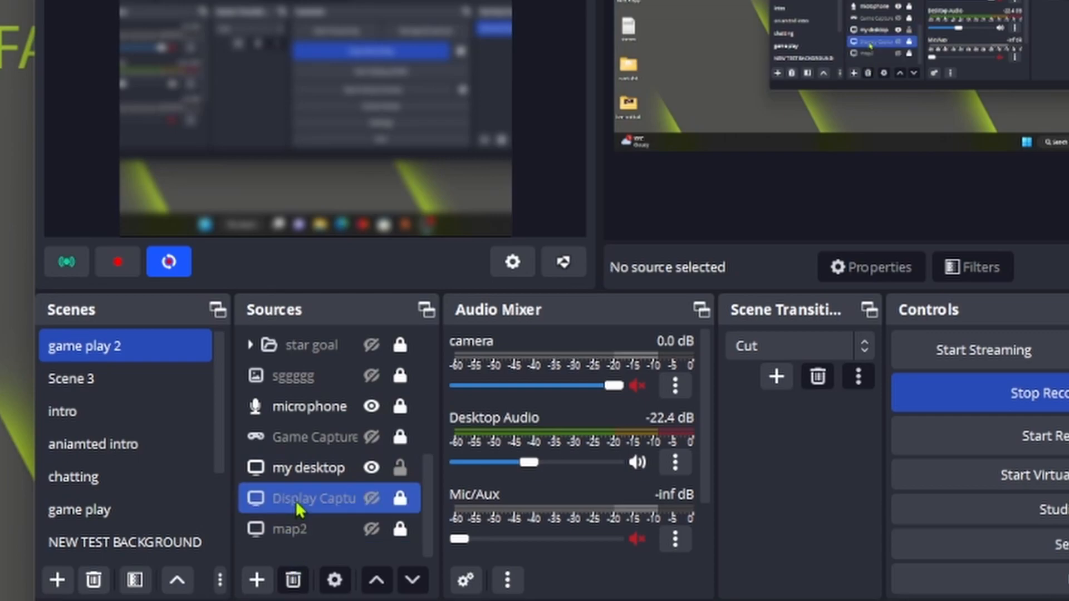
Browse Display Capture 3's Blur filter options, then select the Vertical Scene.
left_click(307, 468)
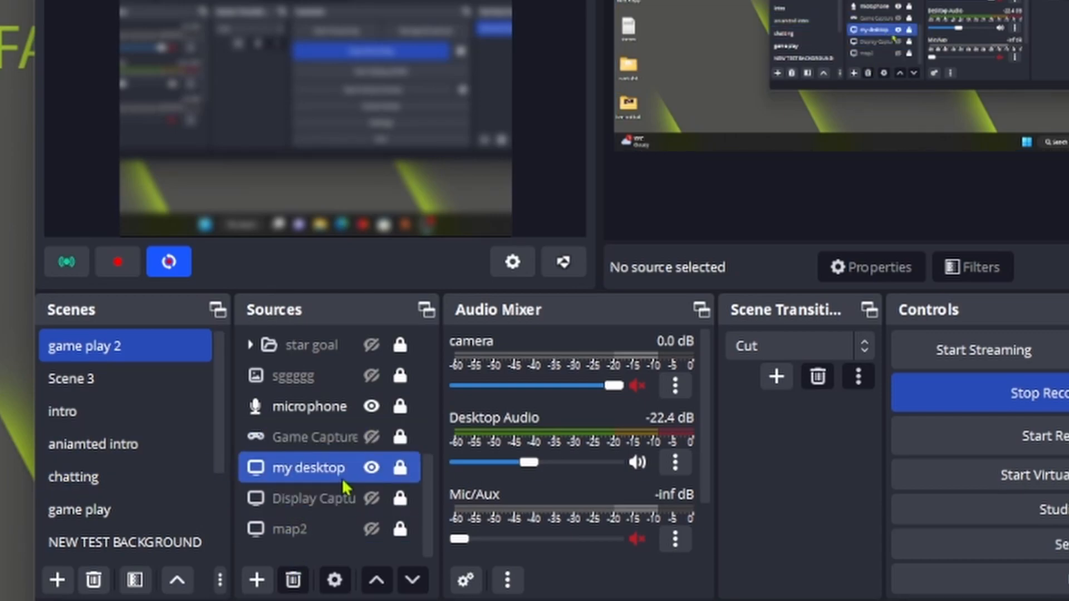
left_click(313, 499)
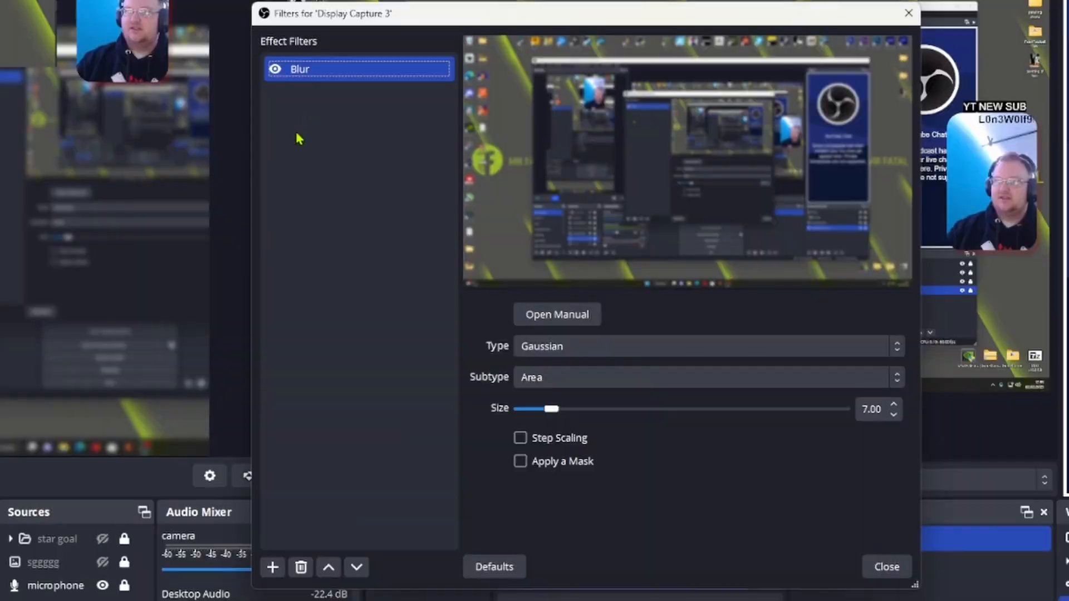
left_click(272, 567)
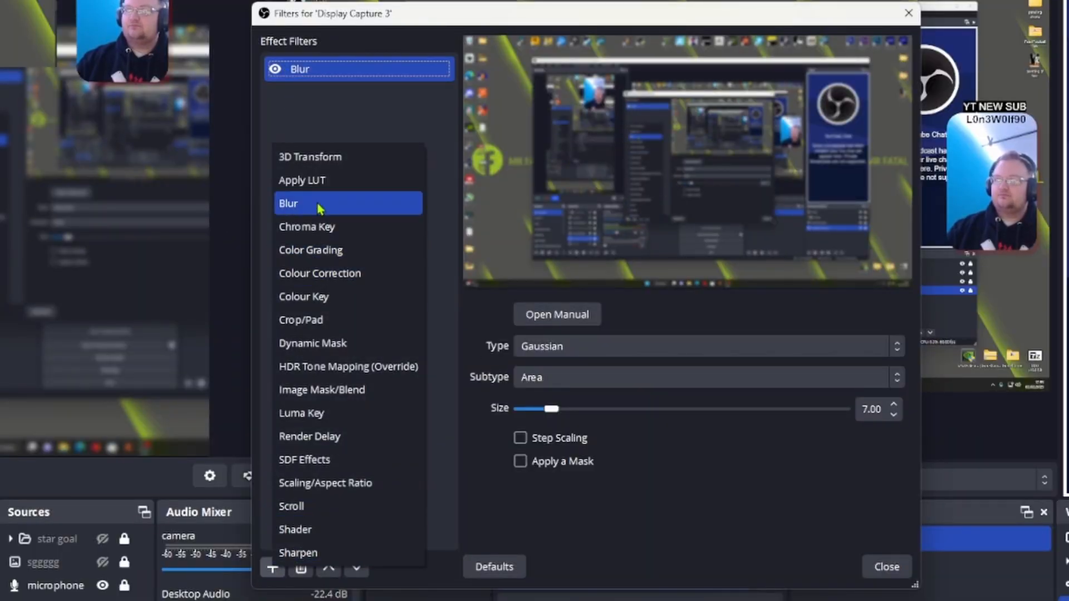
right_click(303, 68)
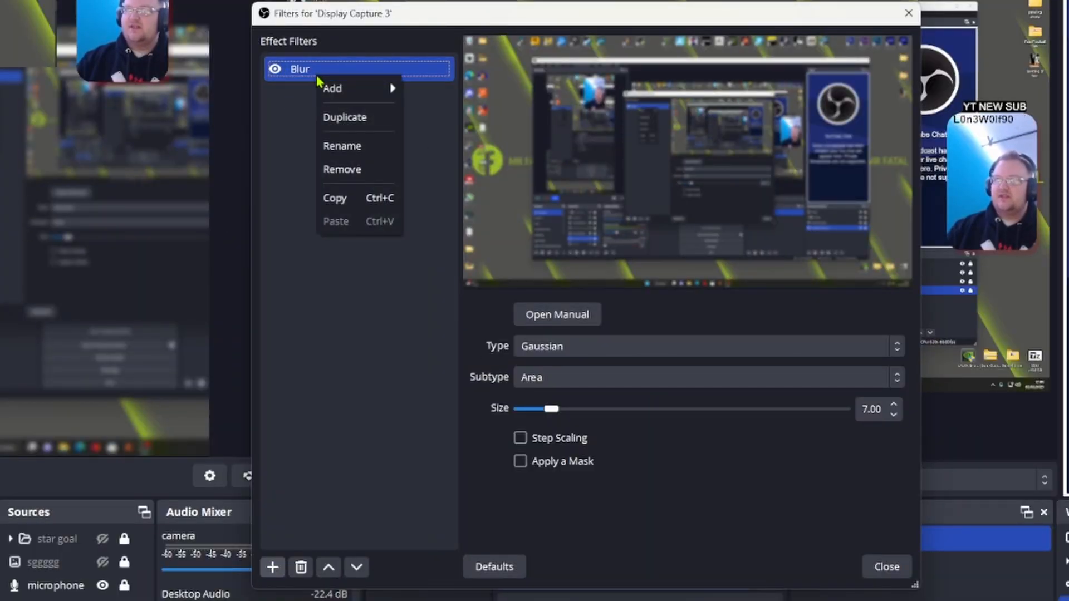
left_click(775, 473)
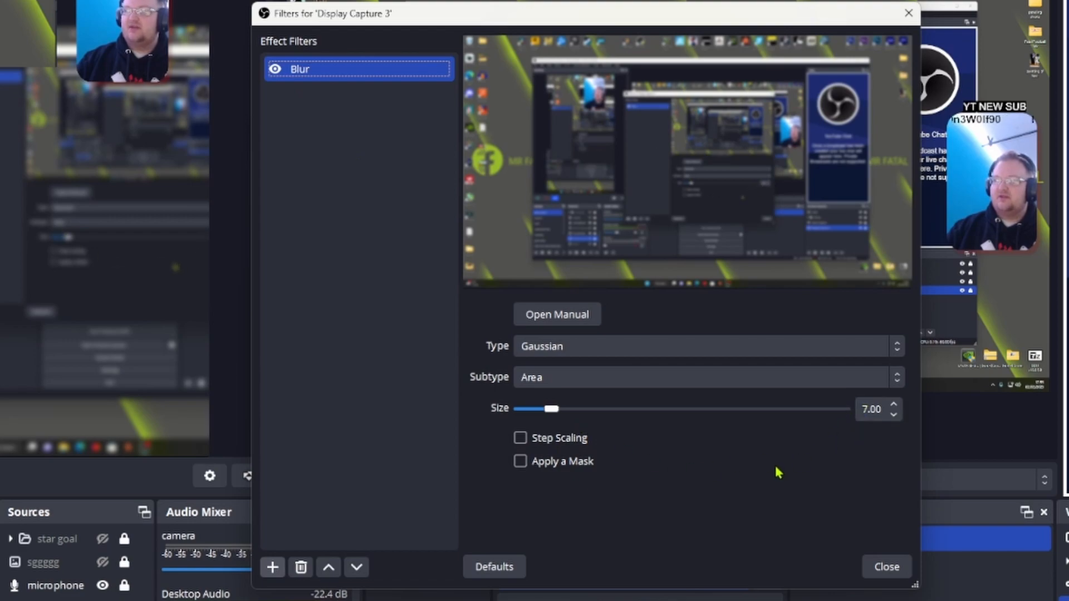
left_click(707, 346)
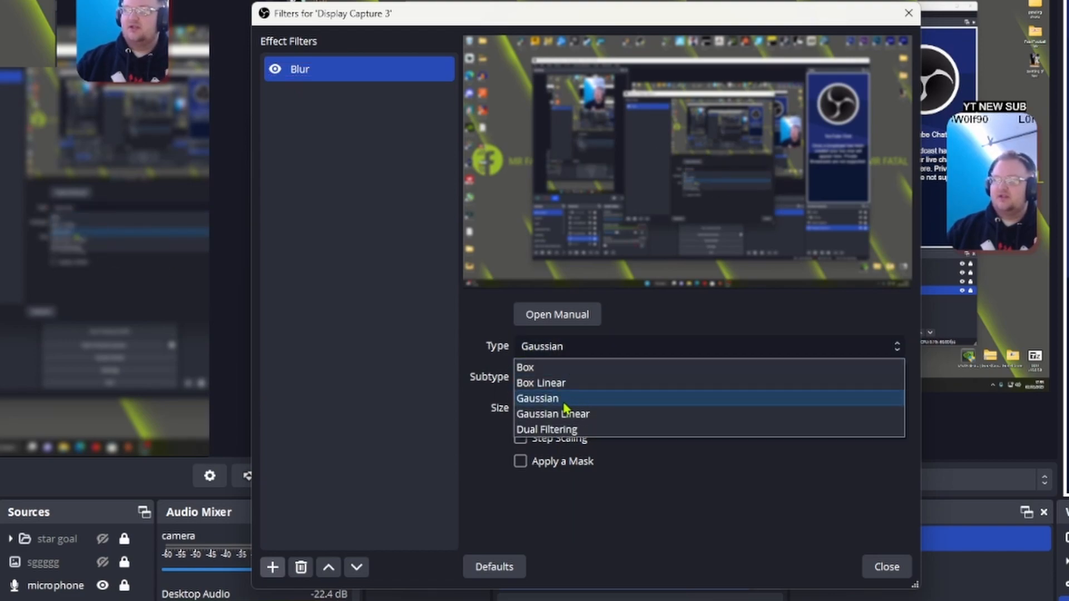
mouse_move(525, 367)
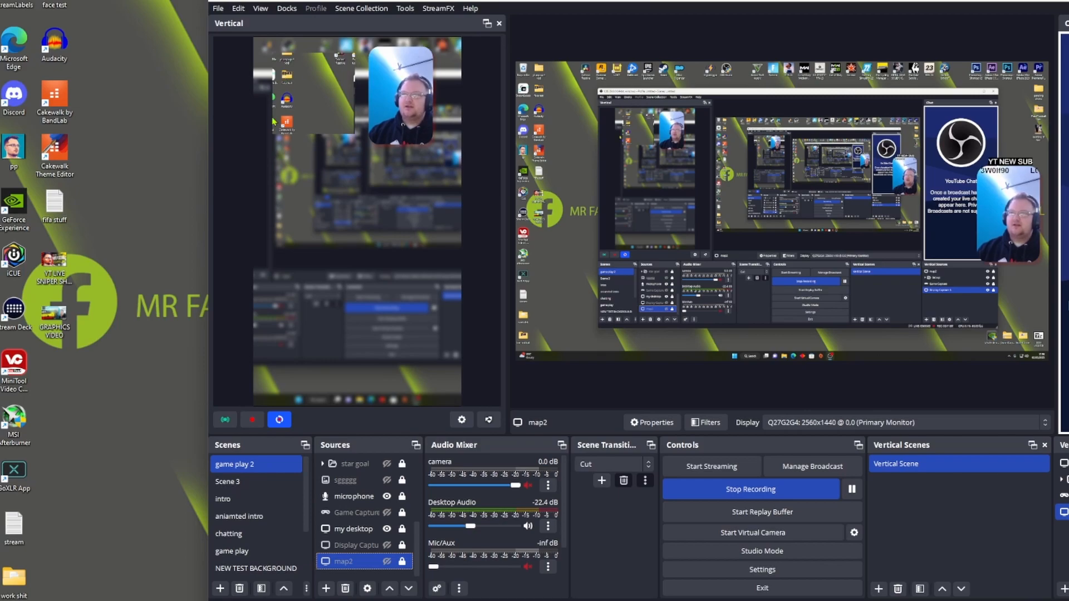
mouse_move(264, 79)
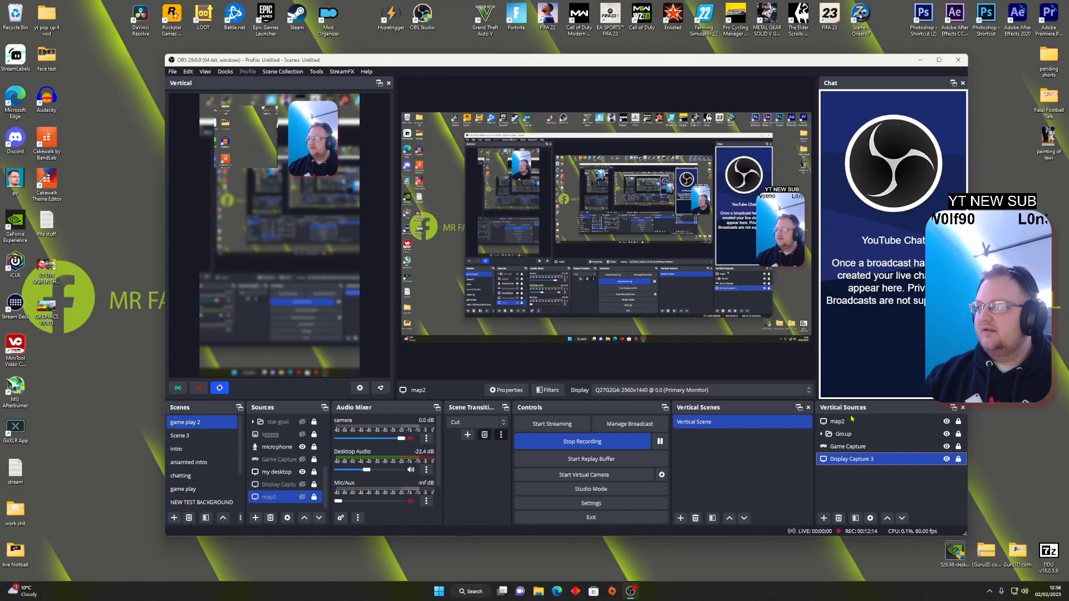
left_click(843, 434)
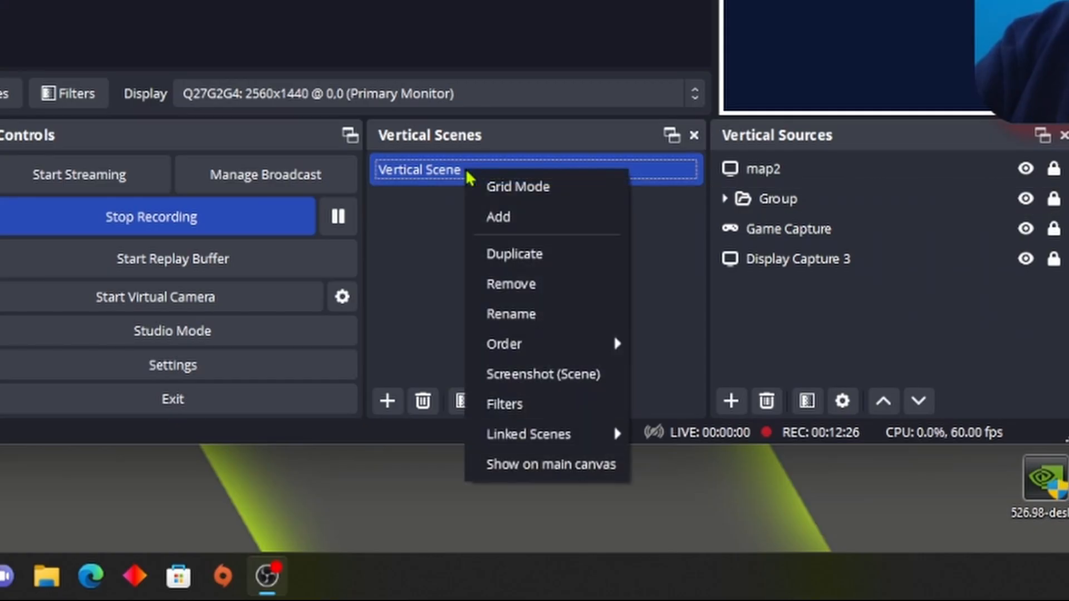
mouse_move(529, 433)
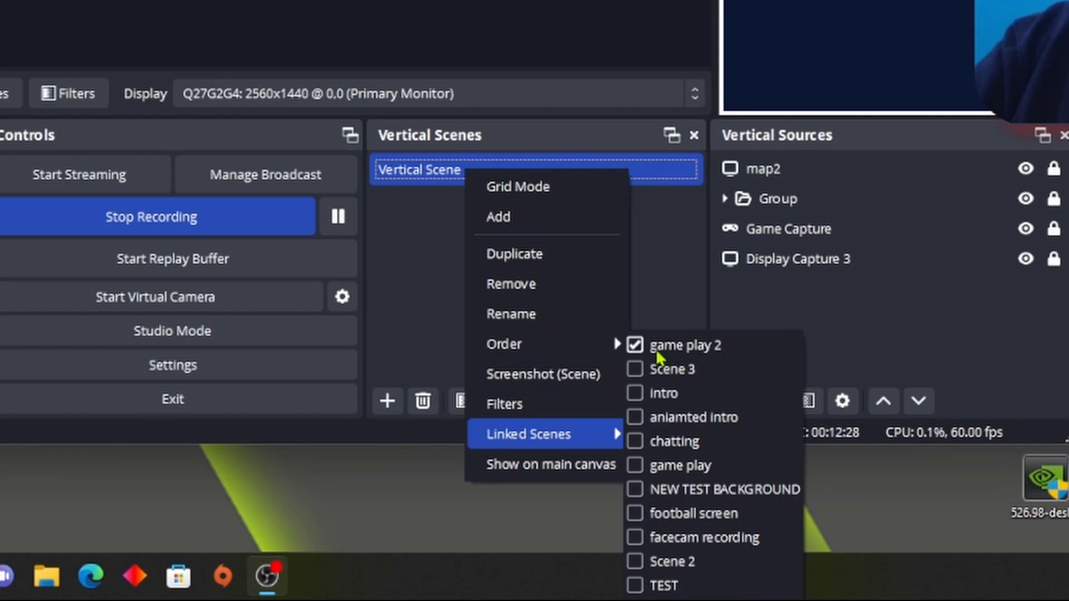
mouse_move(685, 371)
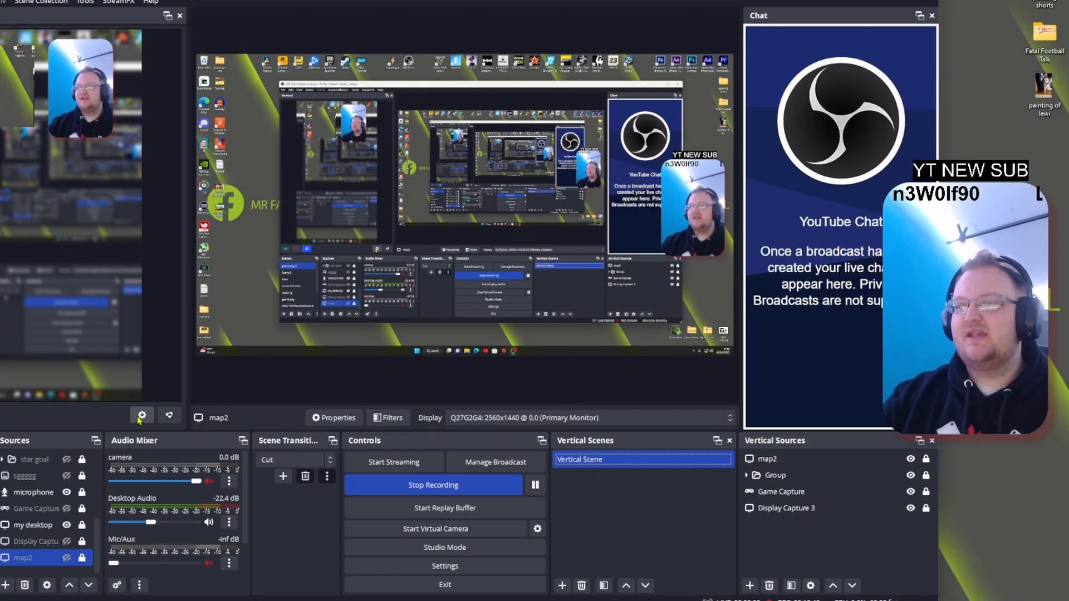
Set the vertical canvas resolution to 1080x1920 in Vertical Settings.
left_click(141, 415)
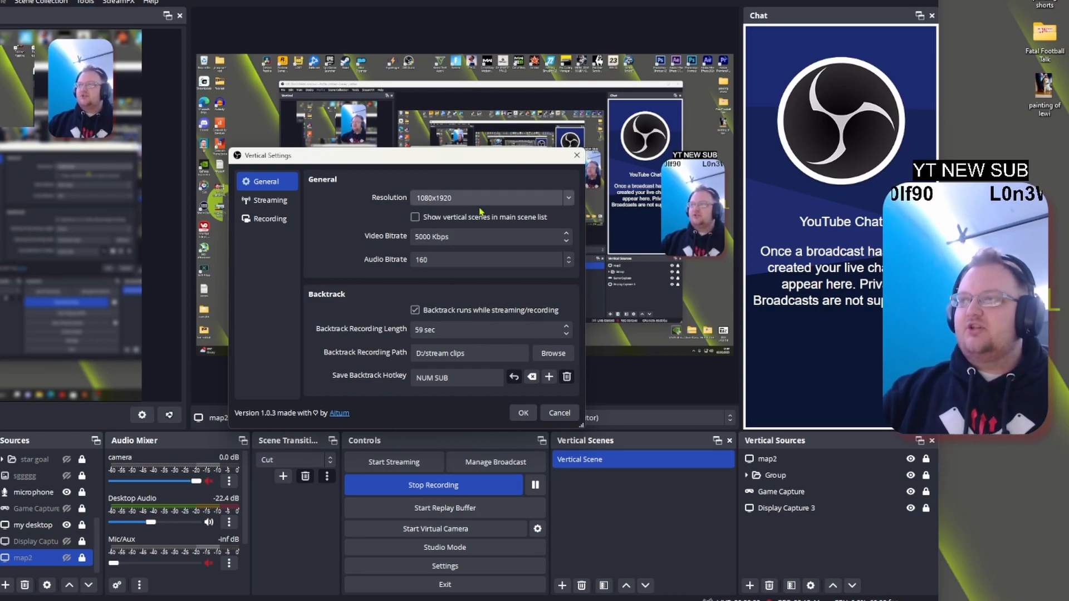
left_click(568, 198)
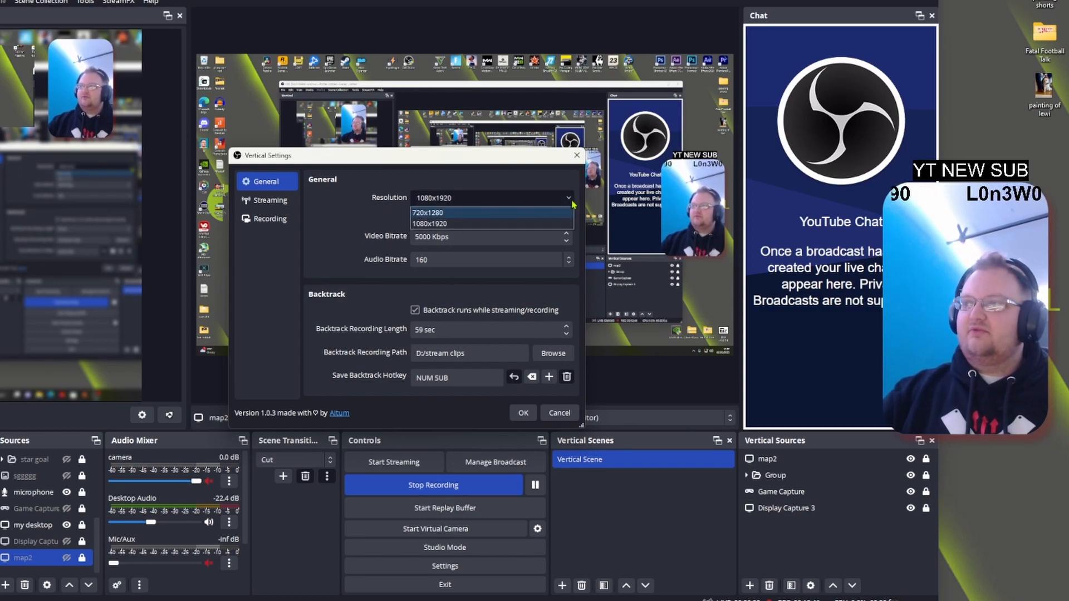
left_click(430, 224)
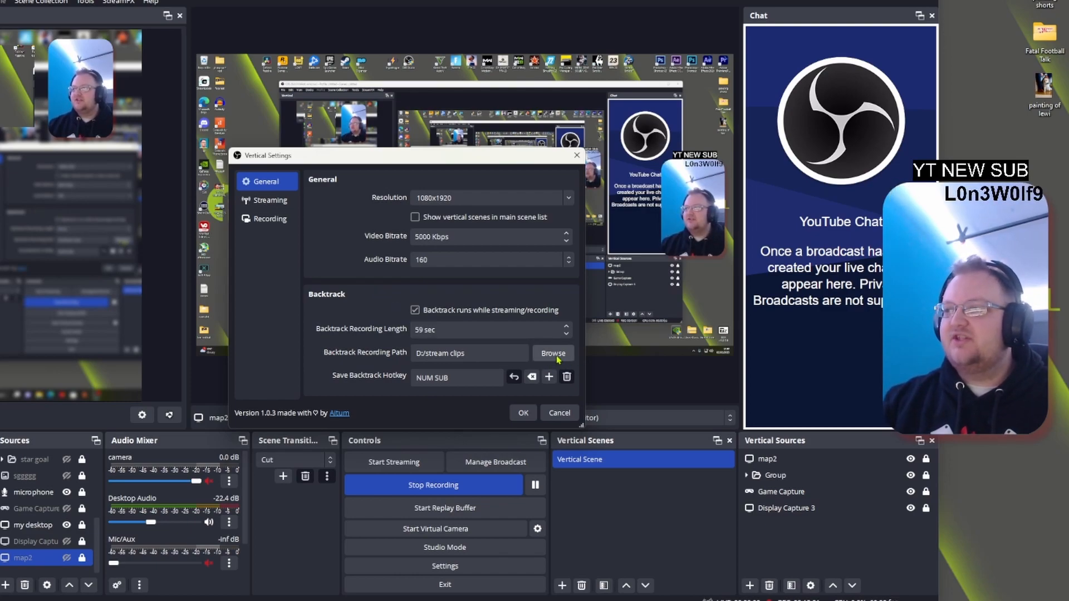
Open the folder picker for the Backtrack Recording Path to choose D:/stream clips.
left_click(553, 353)
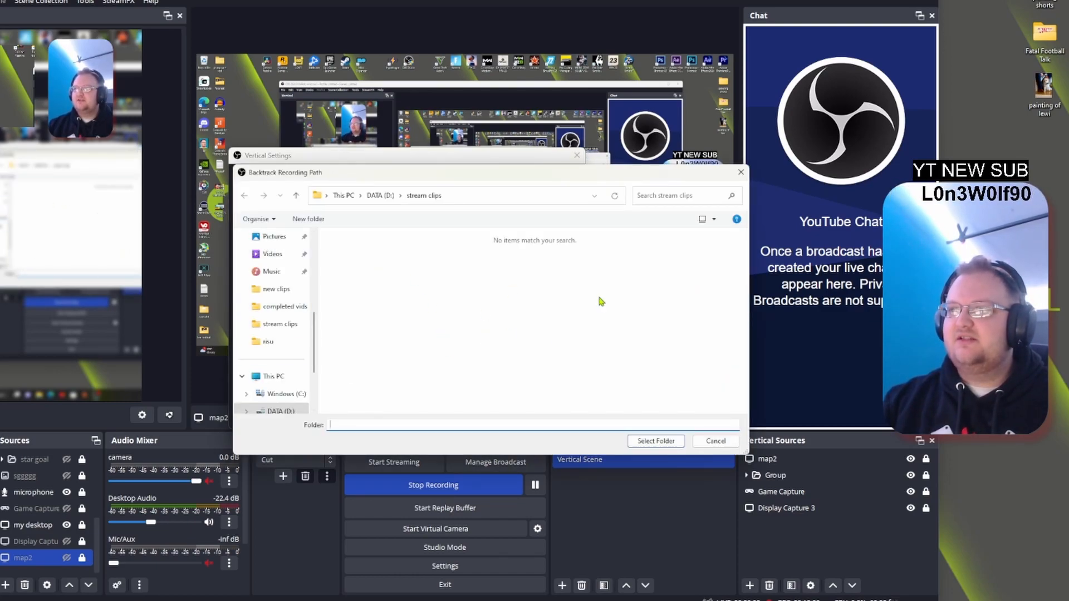
mouse_move(699, 167)
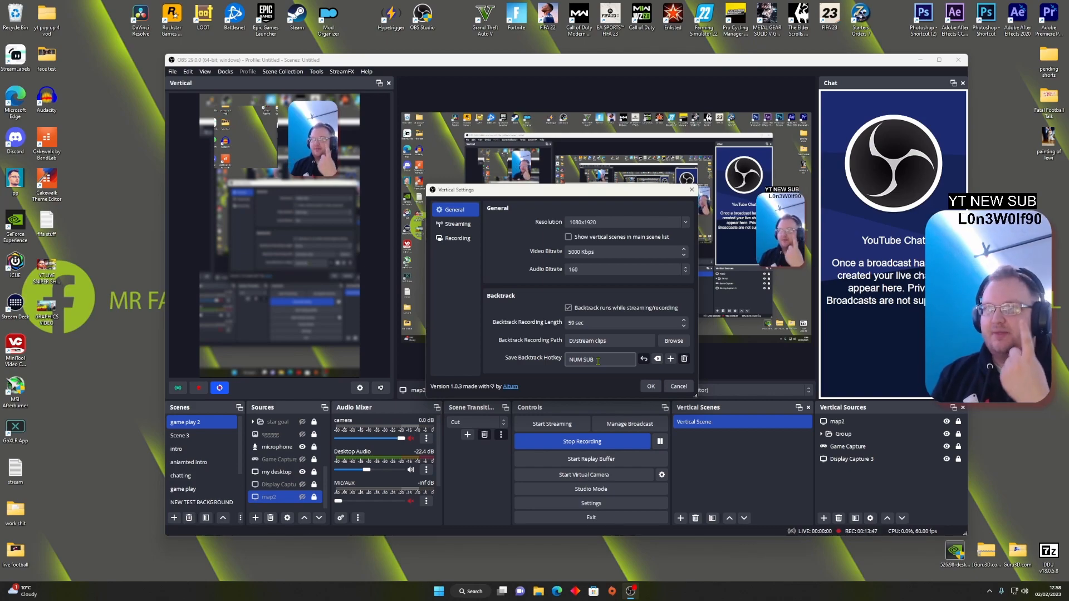
Confirm Vertical Settings with OK and press the Vertical dock's backtrack button.
left_click(650, 386)
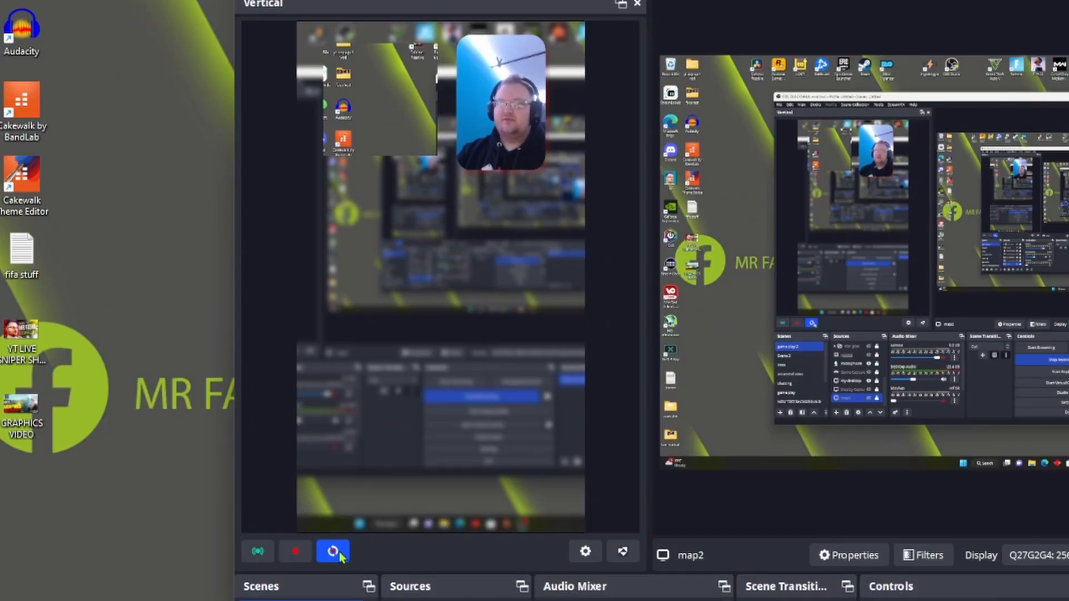
mouse_move(332, 551)
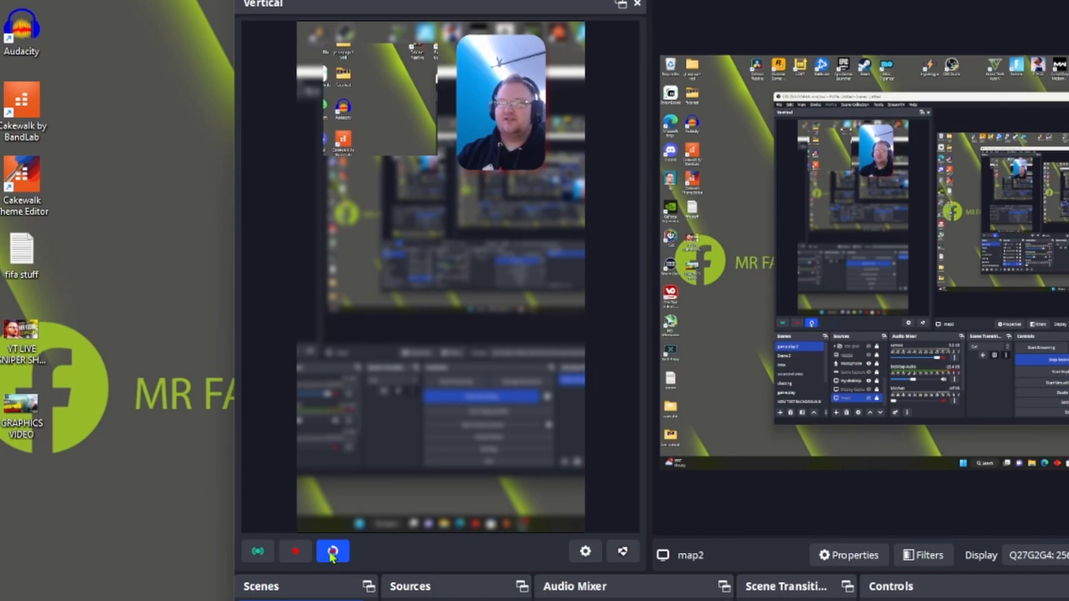
left_click(332, 551)
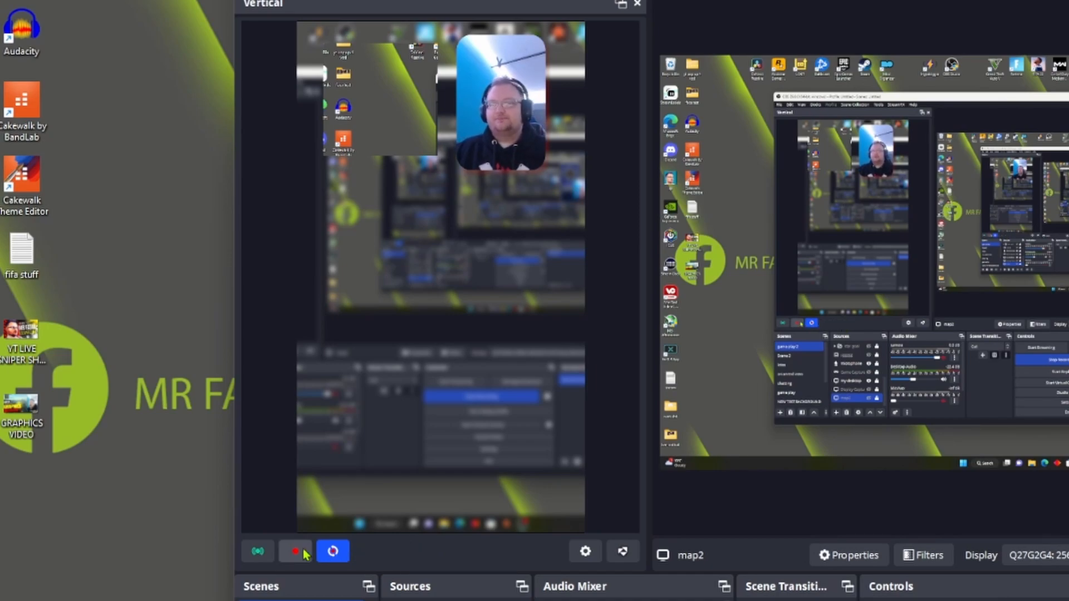
mouse_move(295, 553)
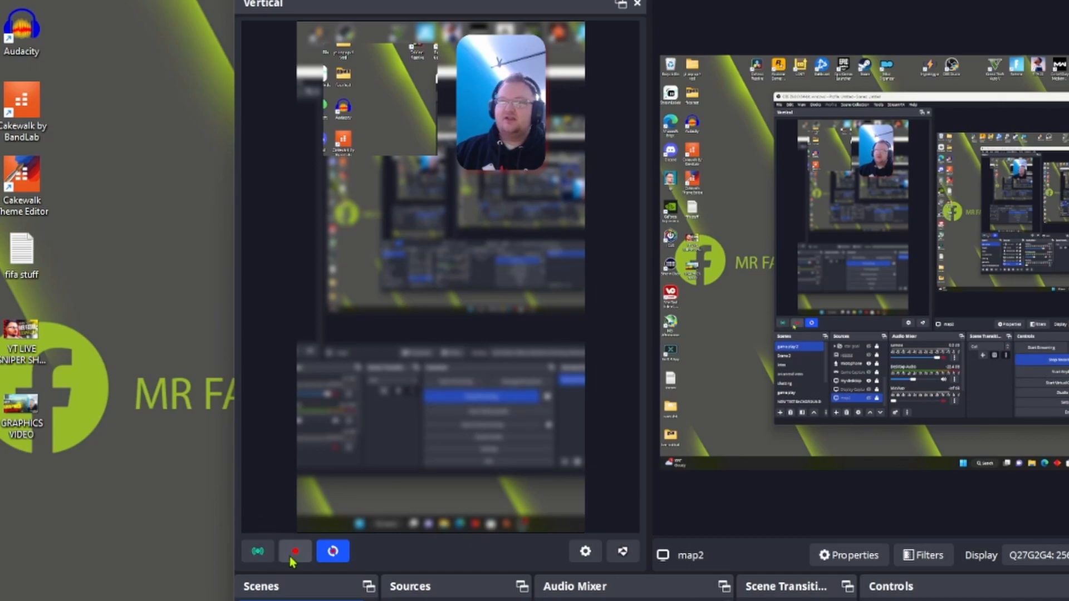
mouse_move(294, 557)
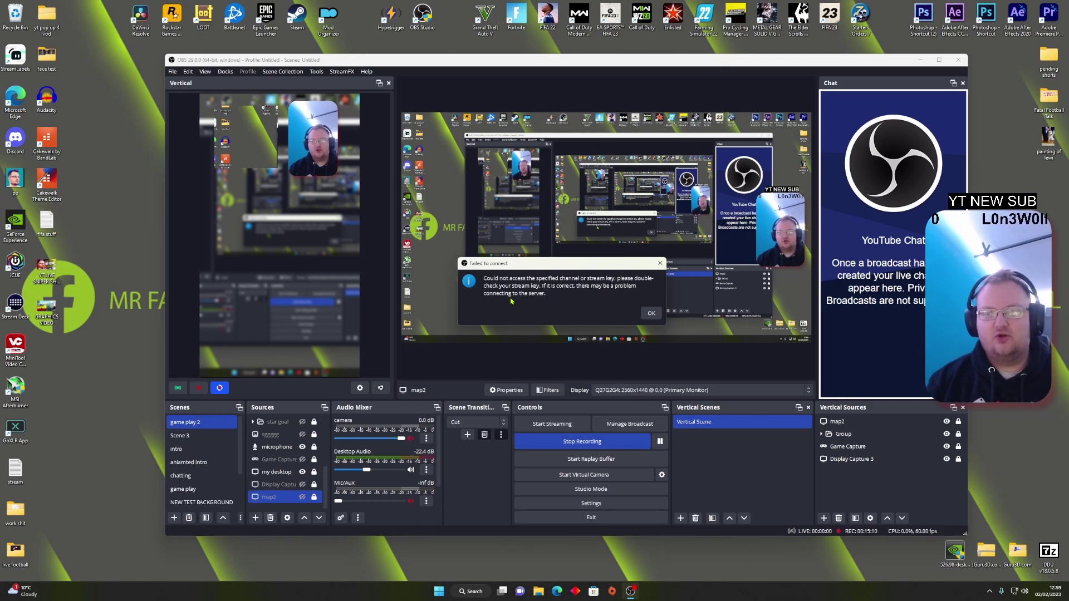
Acknowledge the 'Failed to connect' stream key warning.
left_click(651, 313)
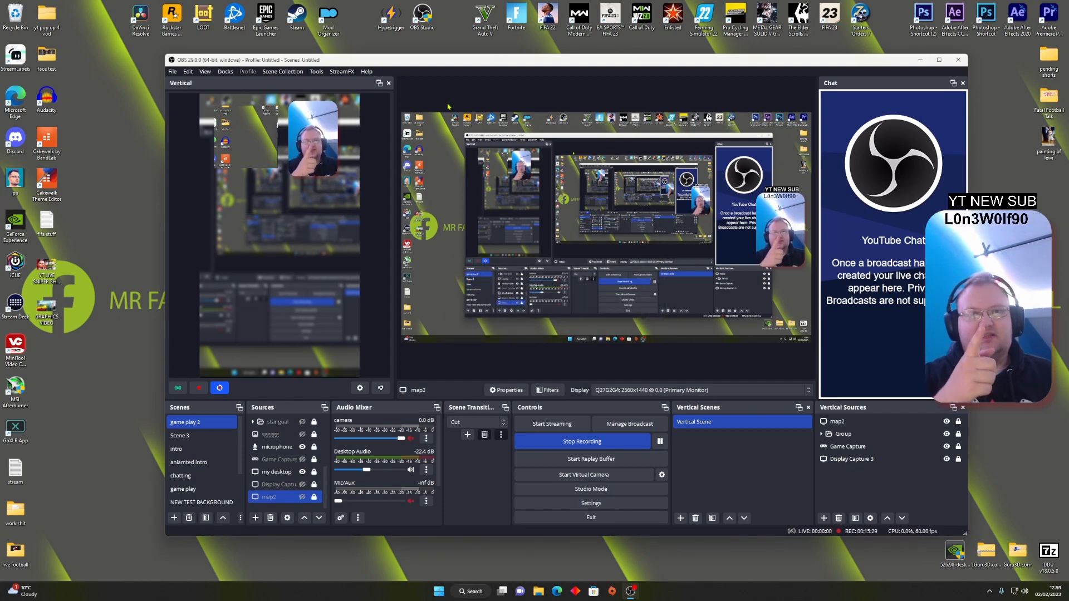